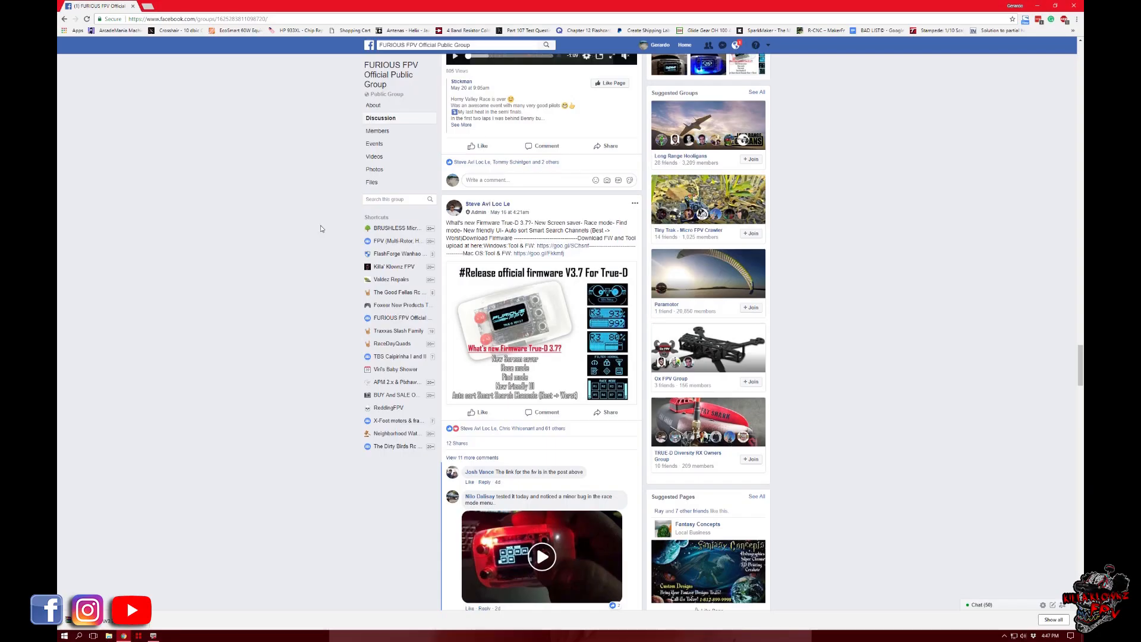
mouse_move(390, 75)
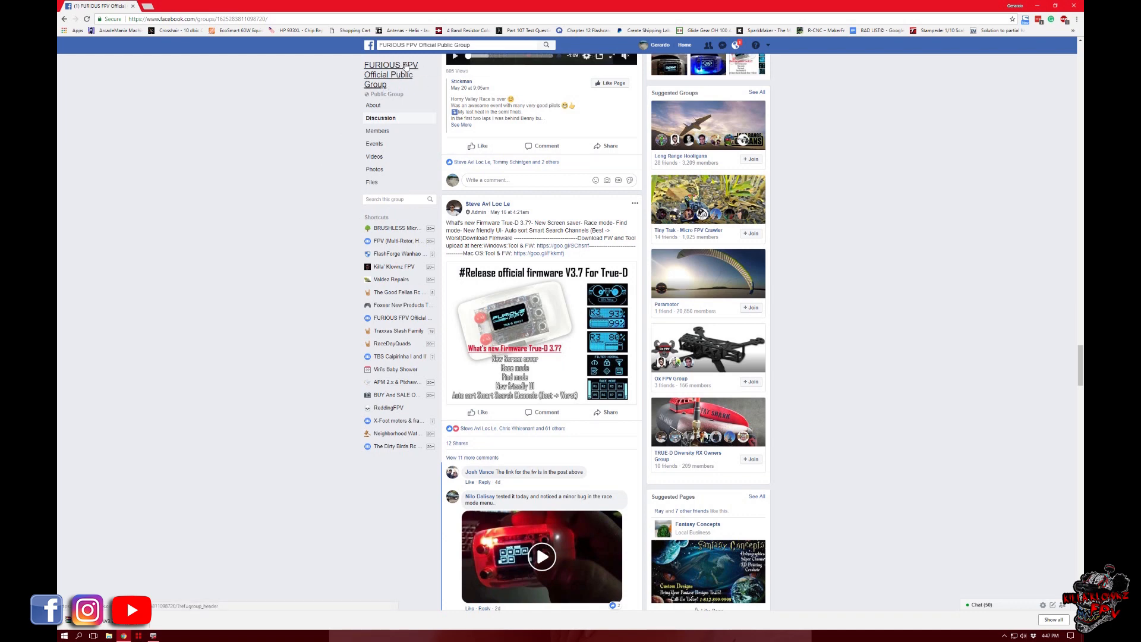
mouse_move(542, 253)
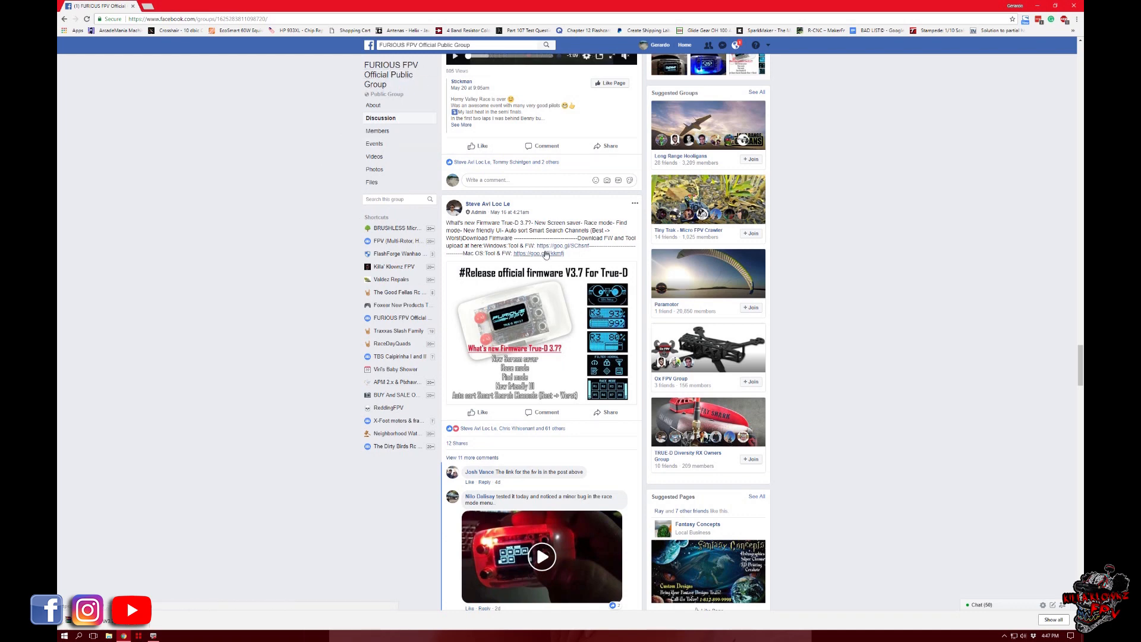
mouse_move(553, 246)
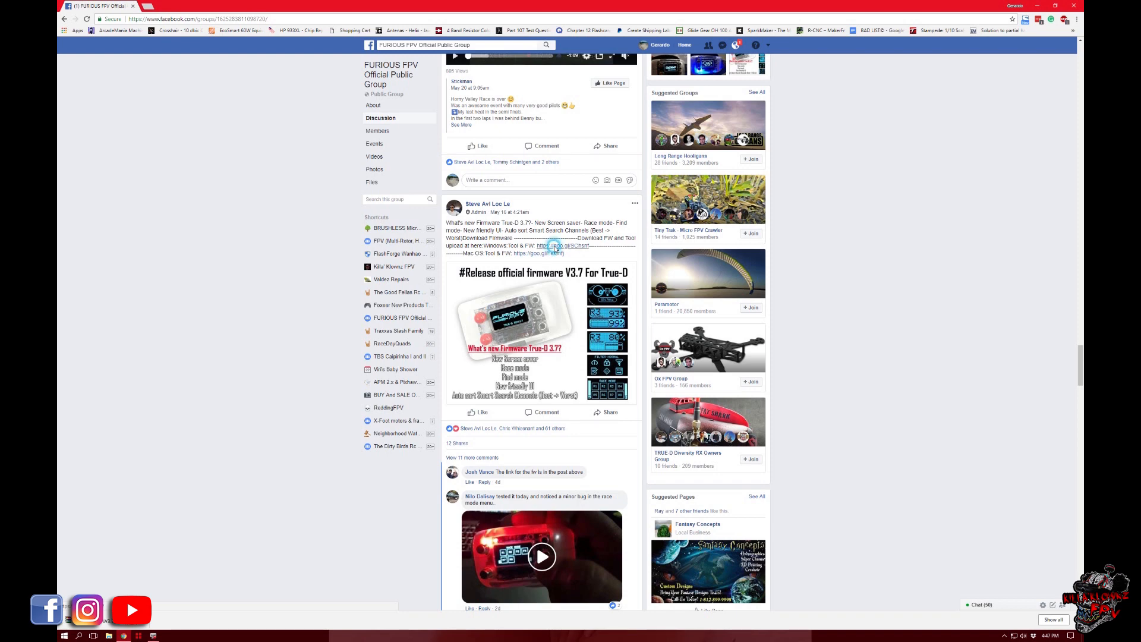
Follow the 'Windows Tool & FW' goo.gl link in the FURIOUS FPV post.
left_click(553, 246)
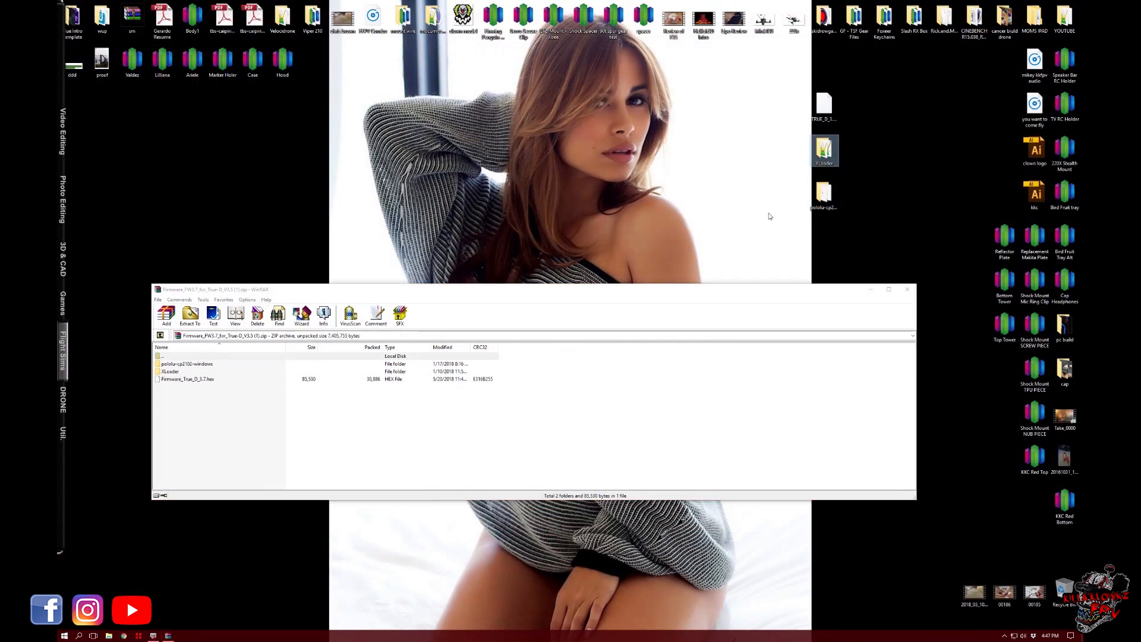
Extract Firmware_True_D_3.7.hex from the archive to the desktop and close WinRAR.
left_click(218, 378)
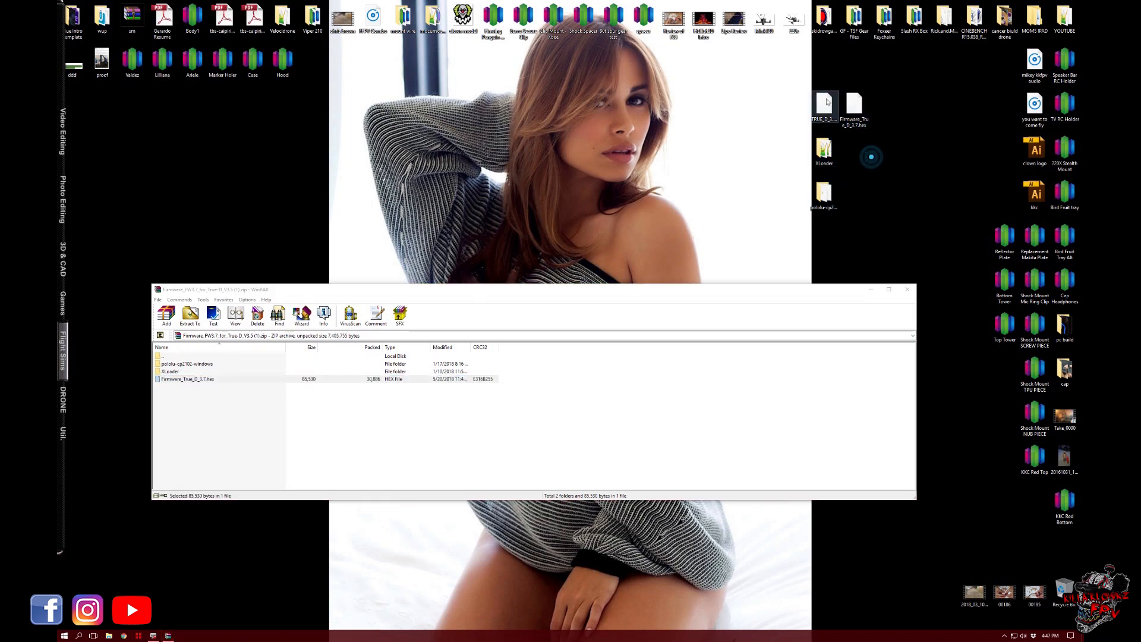
left_click(824, 109)
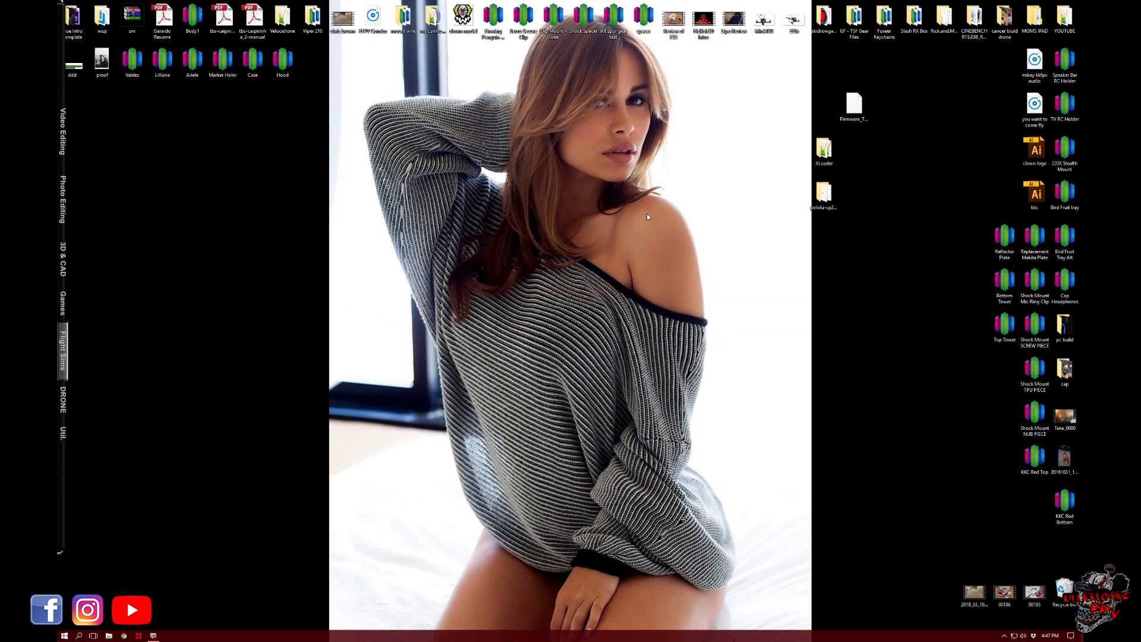
mouse_move(668, 203)
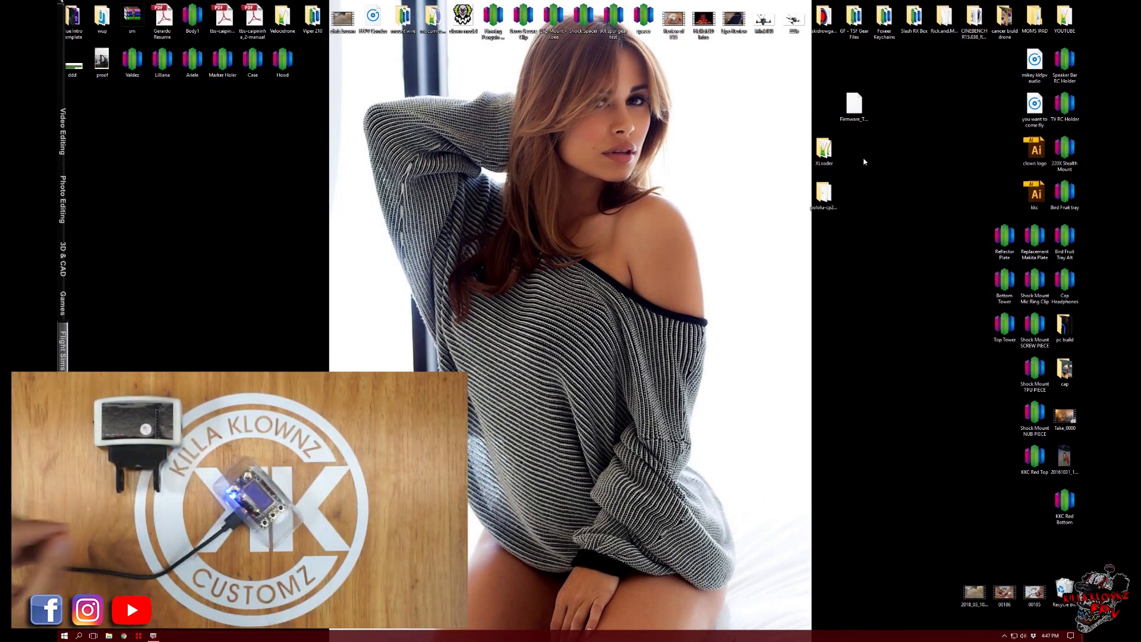
Open the desktop XLoader folder and launch XLoader.exe.
double_click(823, 149)
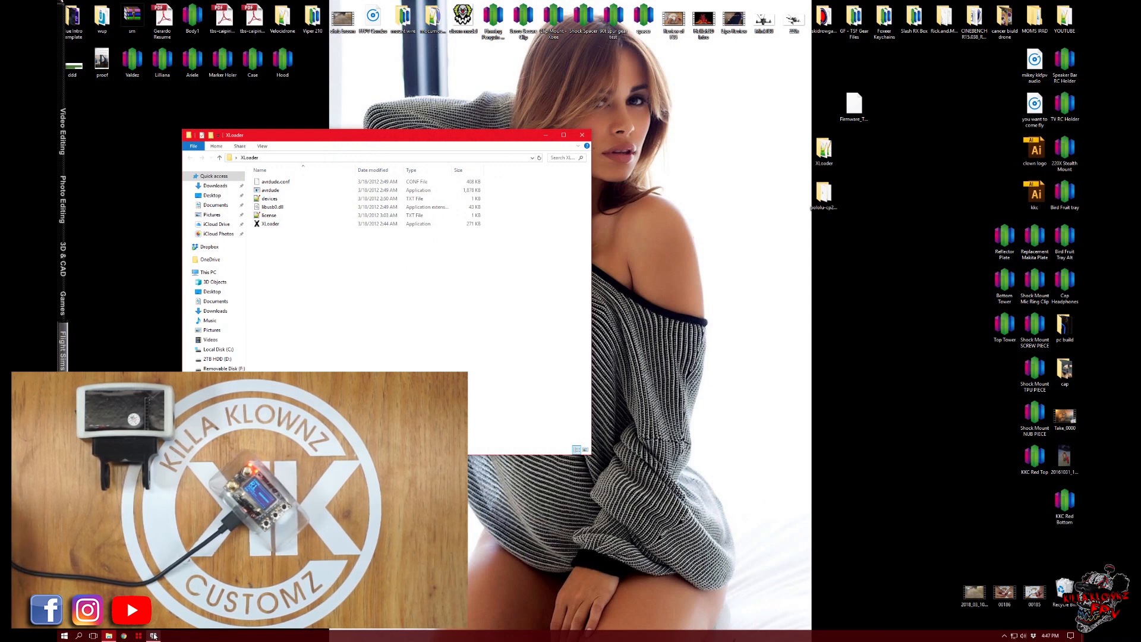
left_click(275, 181)
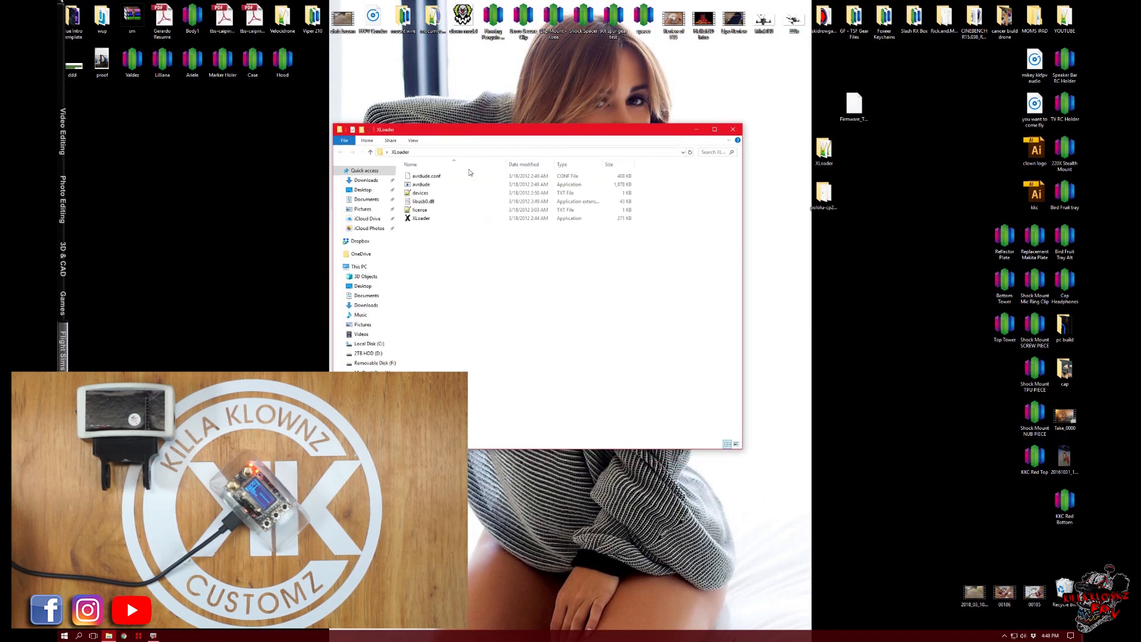
double_click(421, 218)
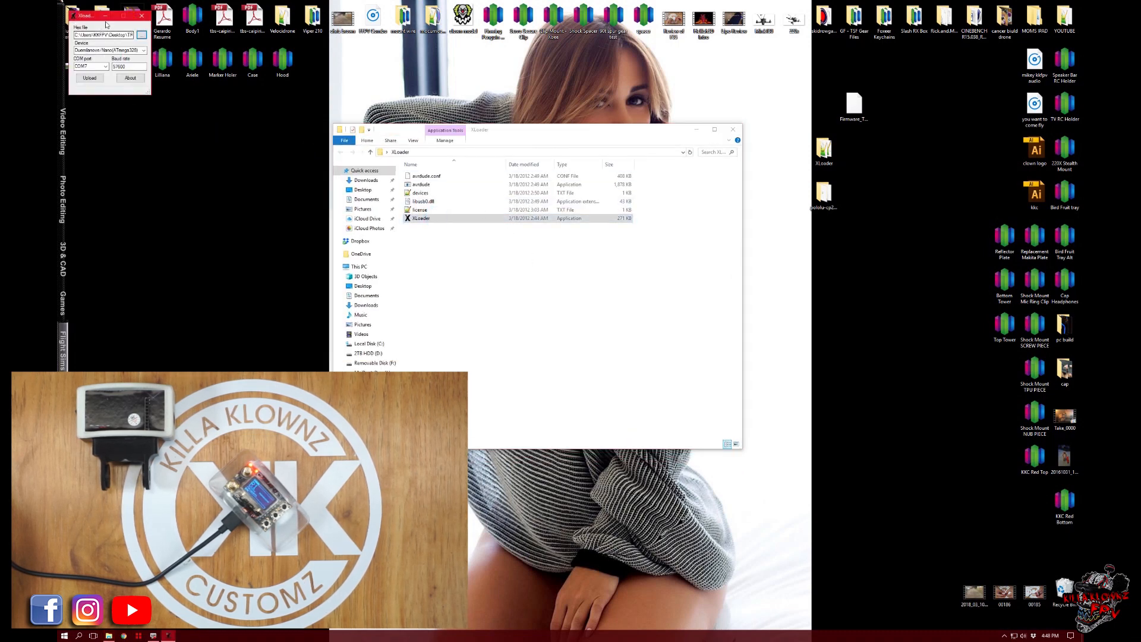
Centre XLoader, pick Duemilanove/Nano(ATmega328), and browse for the hex file.
left_click_drag(106, 16, 295, 140)
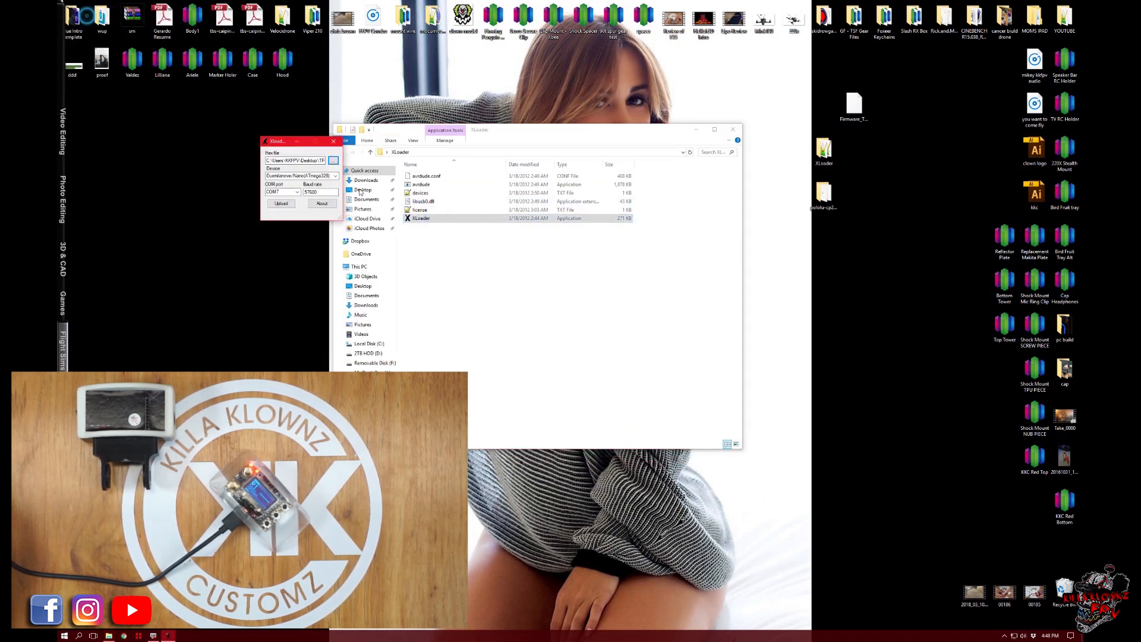
left_click_drag(297, 141, 509, 258)
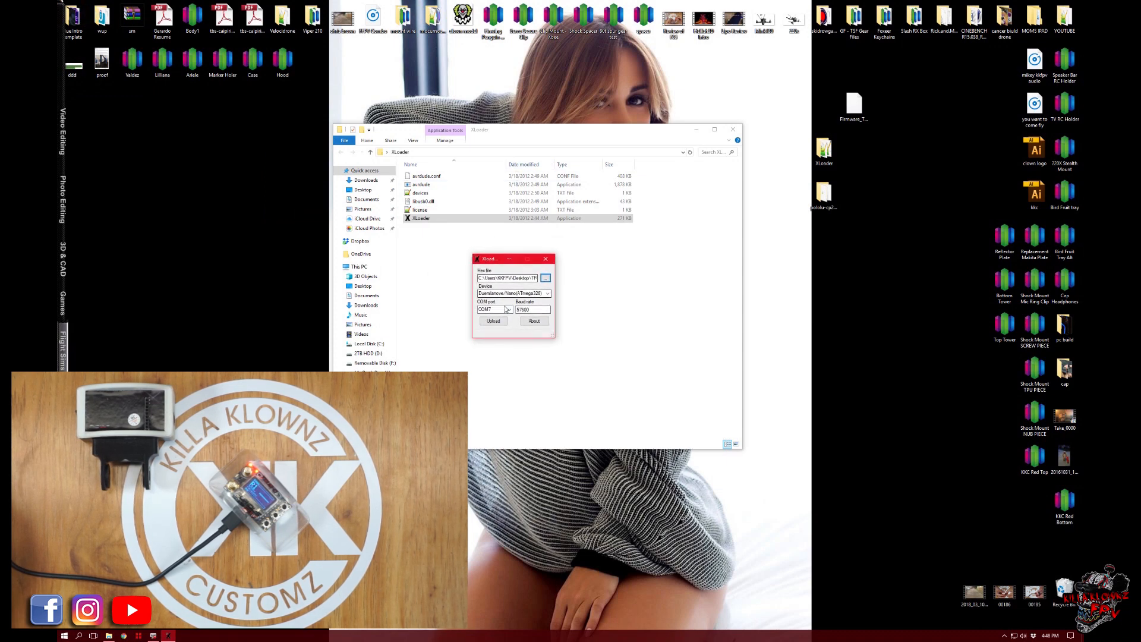
left_click(548, 293)
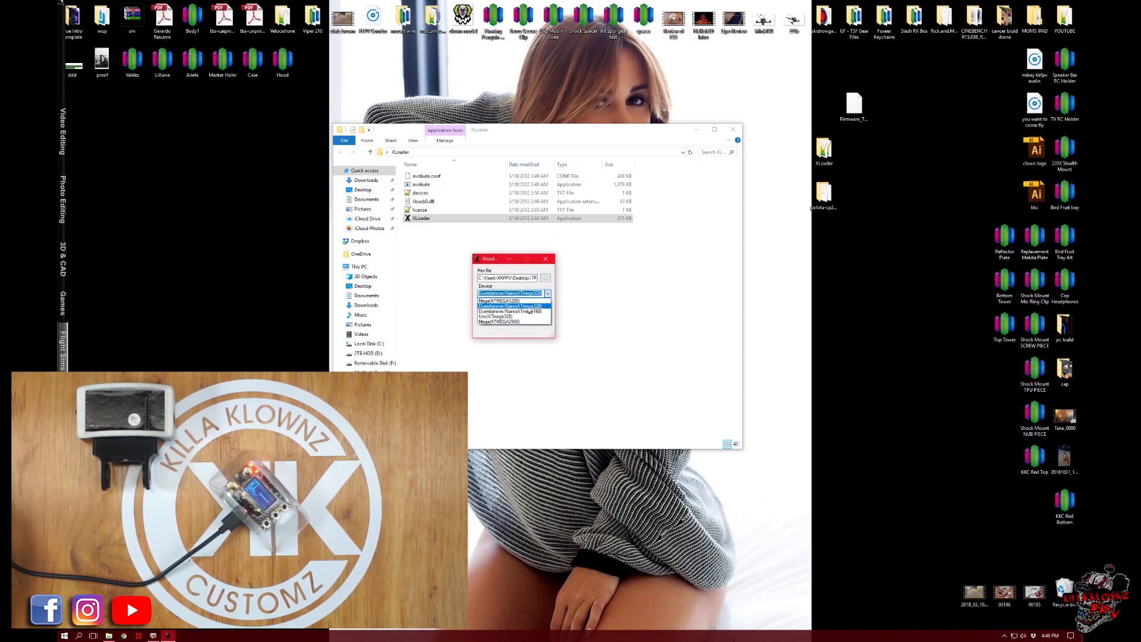
left_click(511, 293)
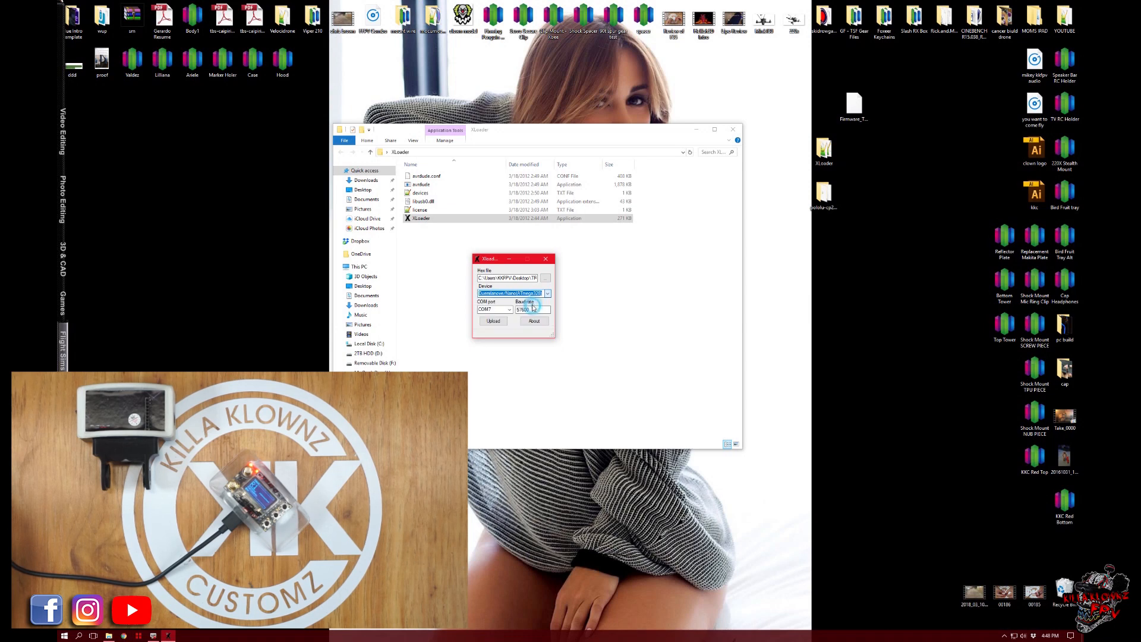
left_click(547, 278)
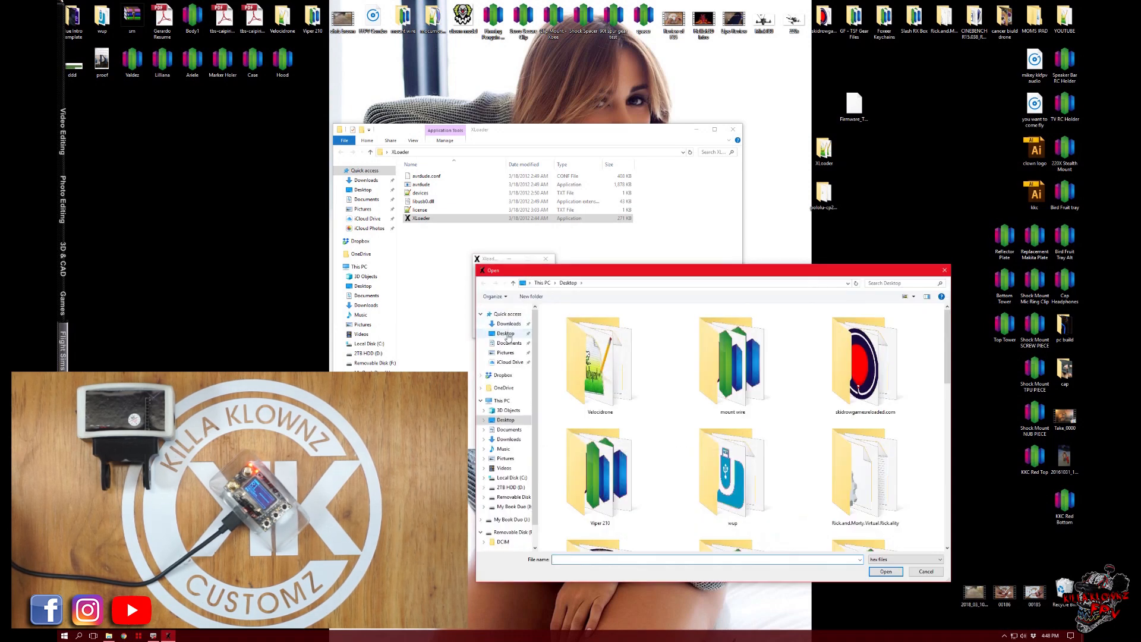
Load Firmware_True_D_3.7.hex and start uploading it to the module.
left_click(731, 495)
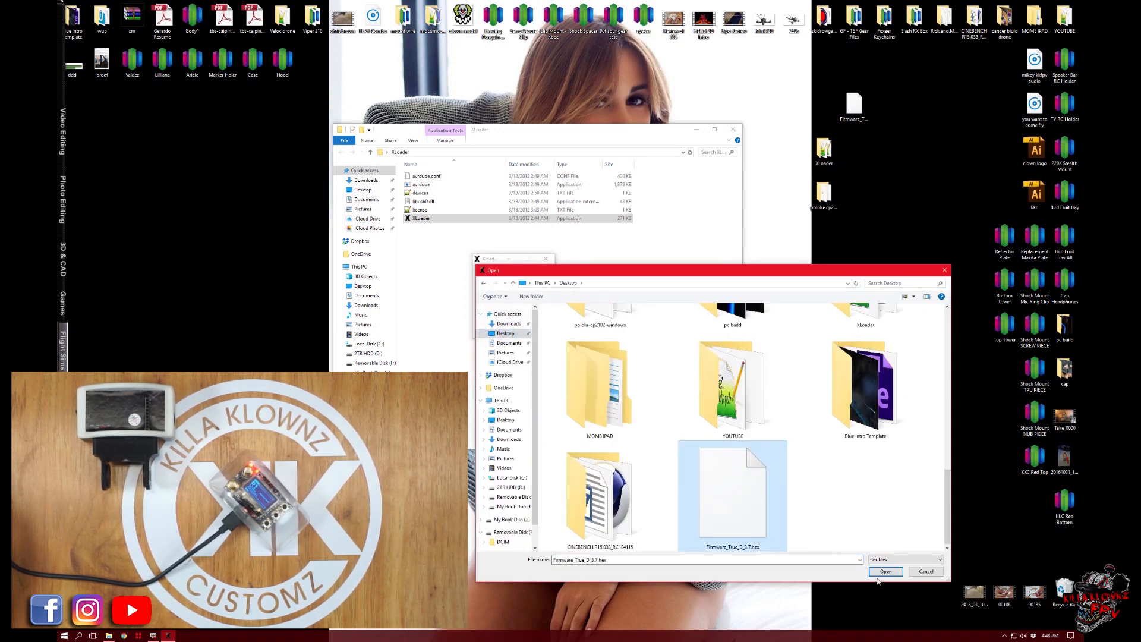
left_click(885, 571)
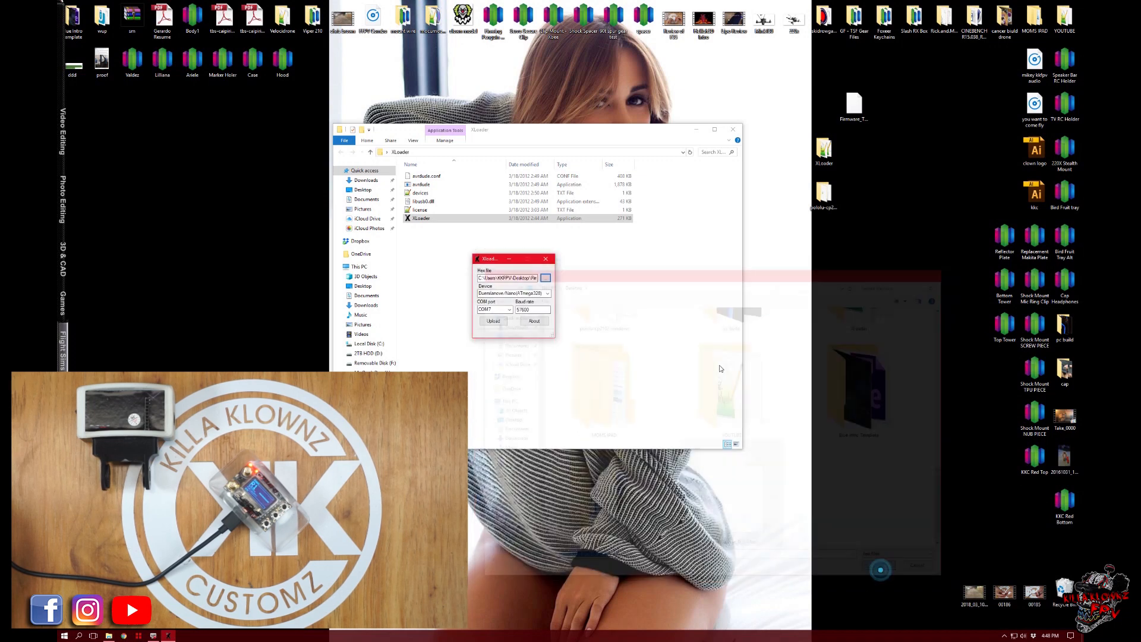
left_click(494, 321)
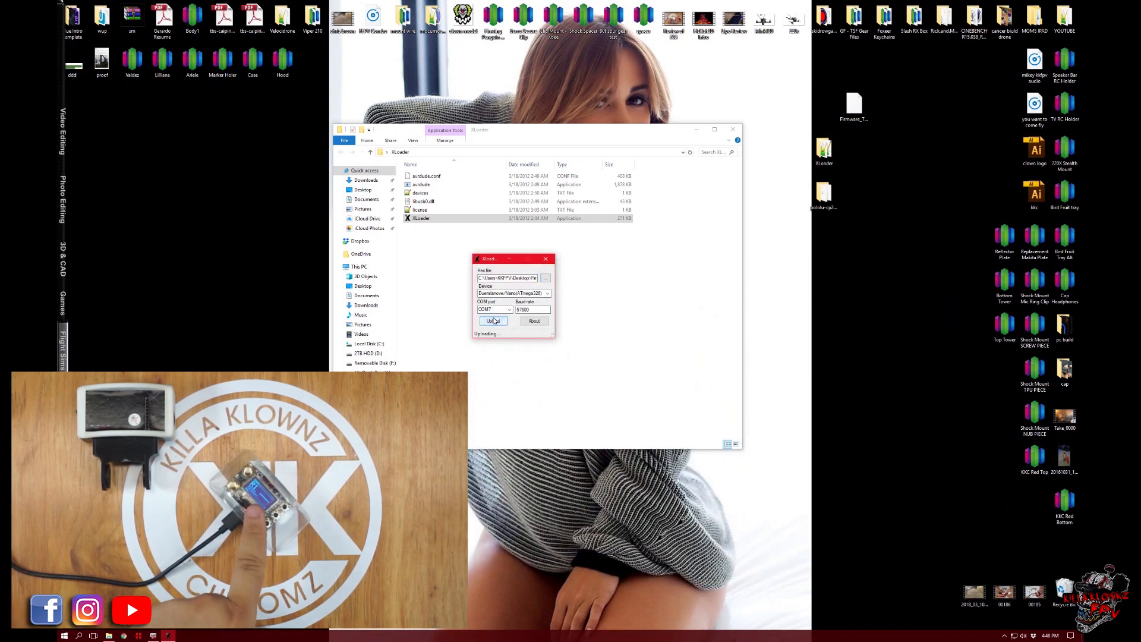